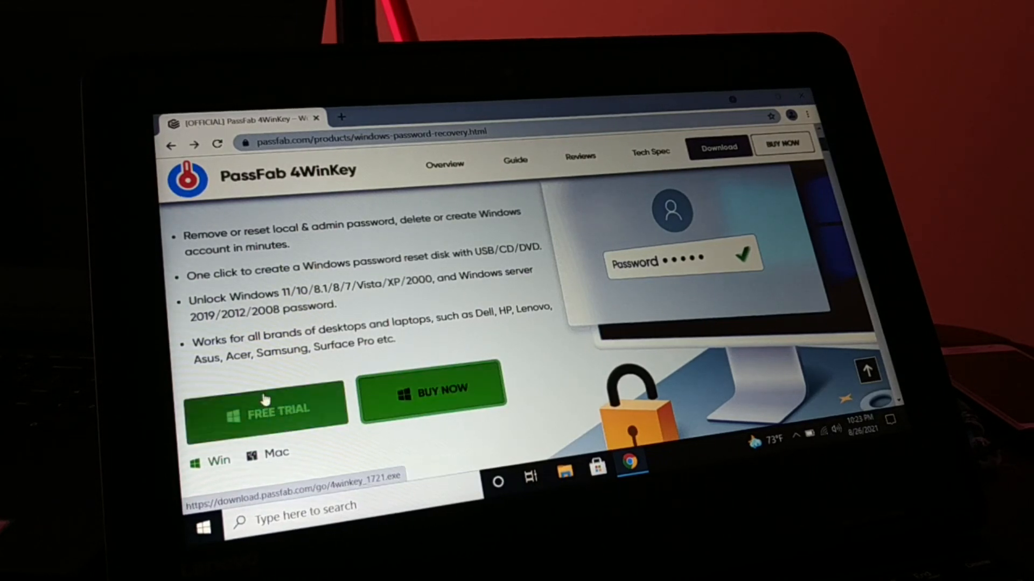
- Download the PassFab 4WinKey free trial from its website
click(432, 388)
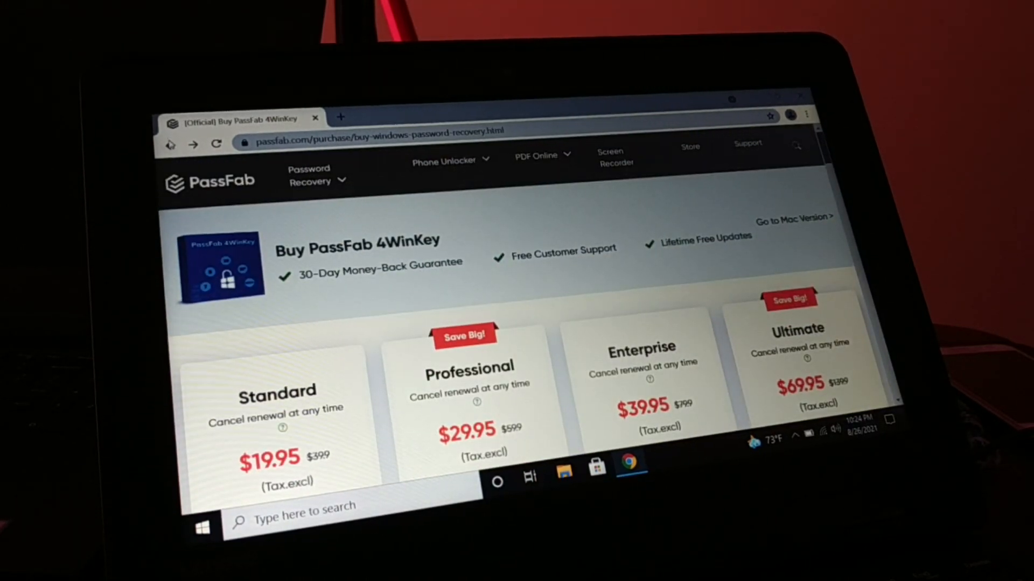
click(171, 144)
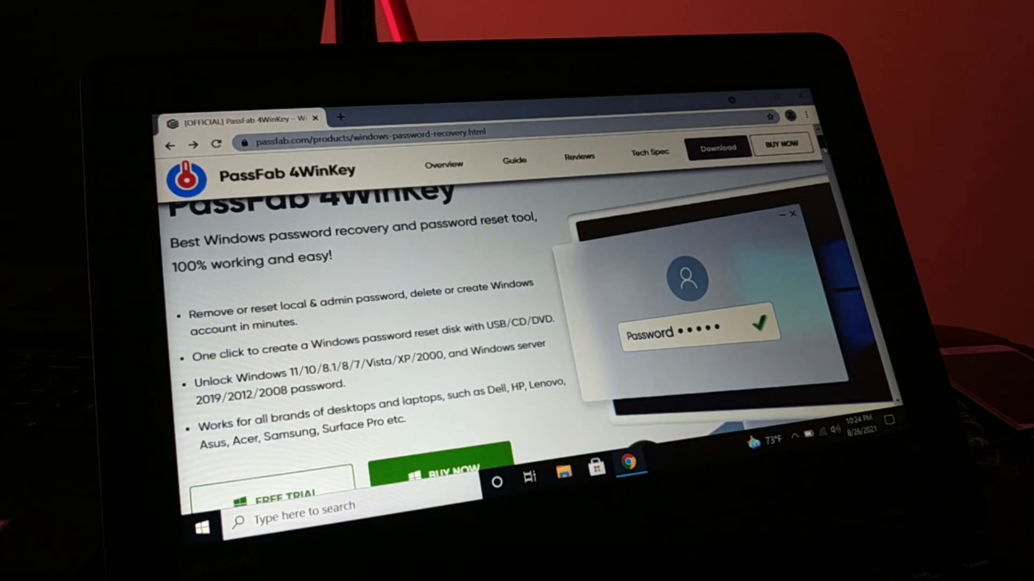
scroll(down, 3)
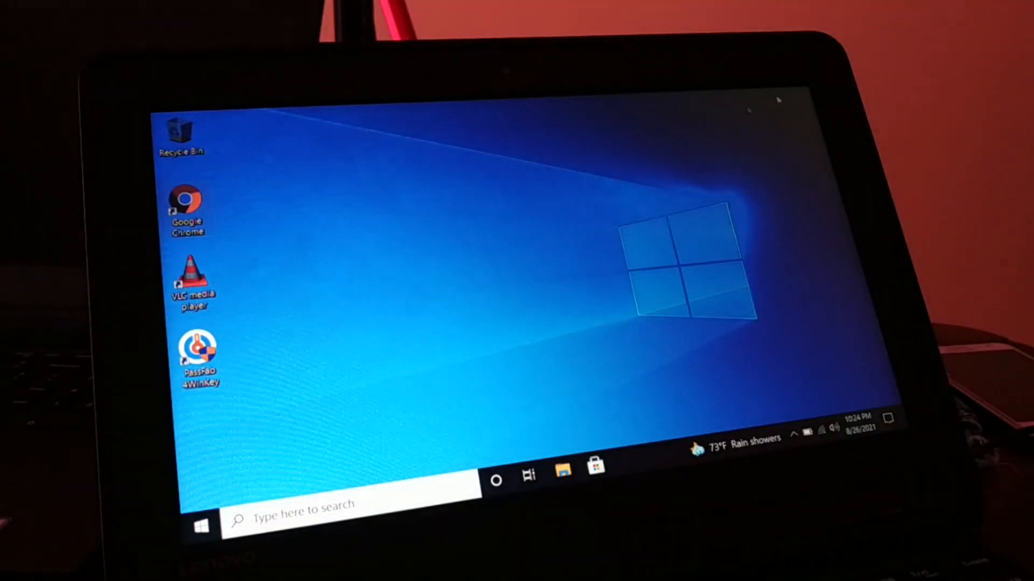
- Launch PassFab 4WinKey from its desktop shortcut and allow it through User Account Control
drag(201, 349, 465, 254)
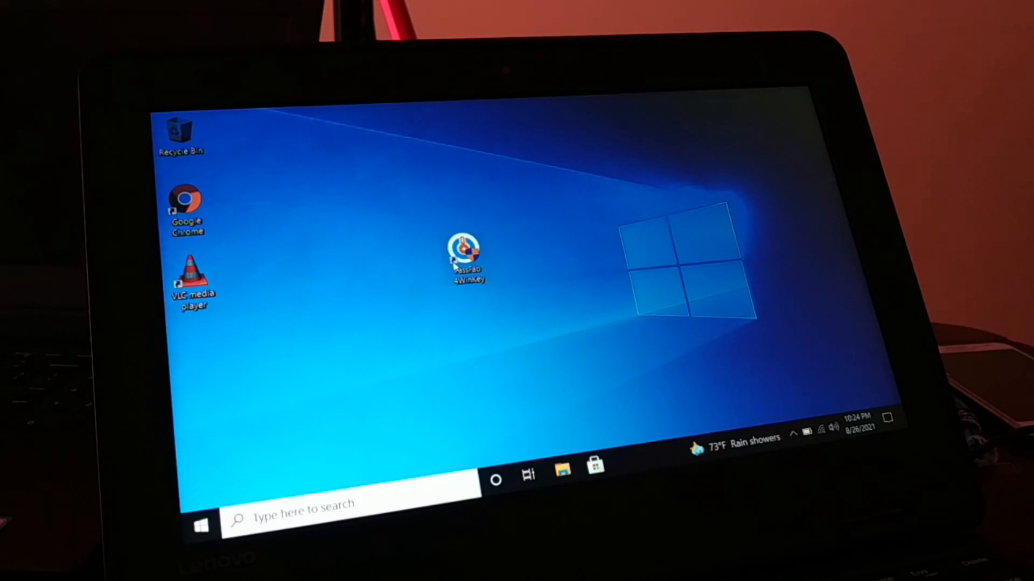
click(465, 255)
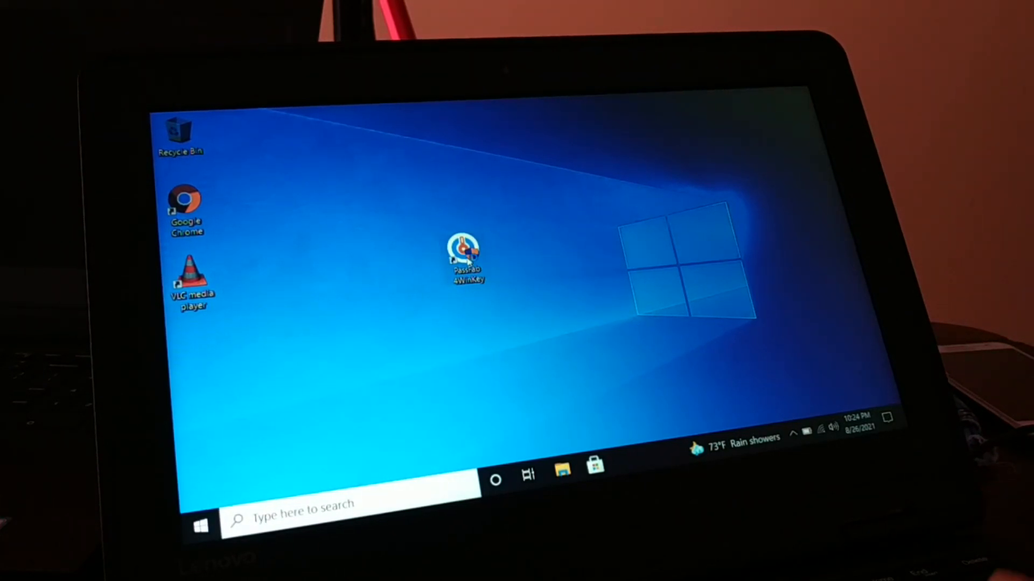
double_click(465, 257)
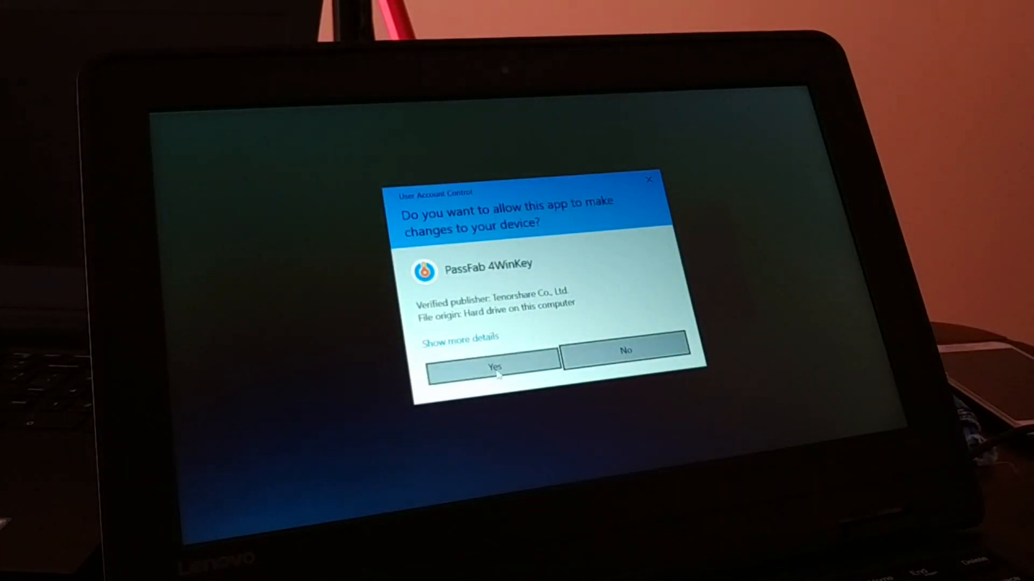
click(493, 366)
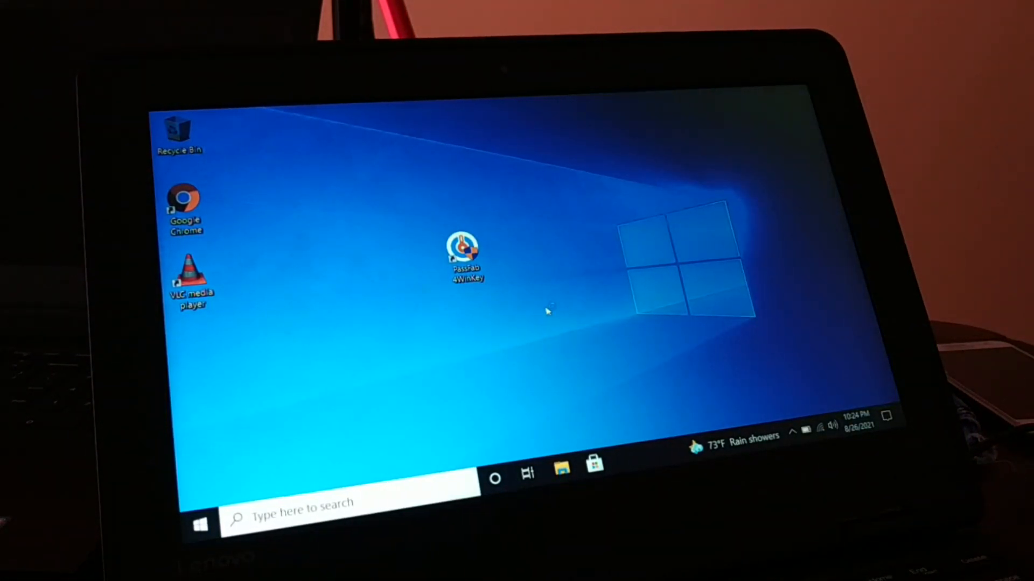
double_click(465, 254)
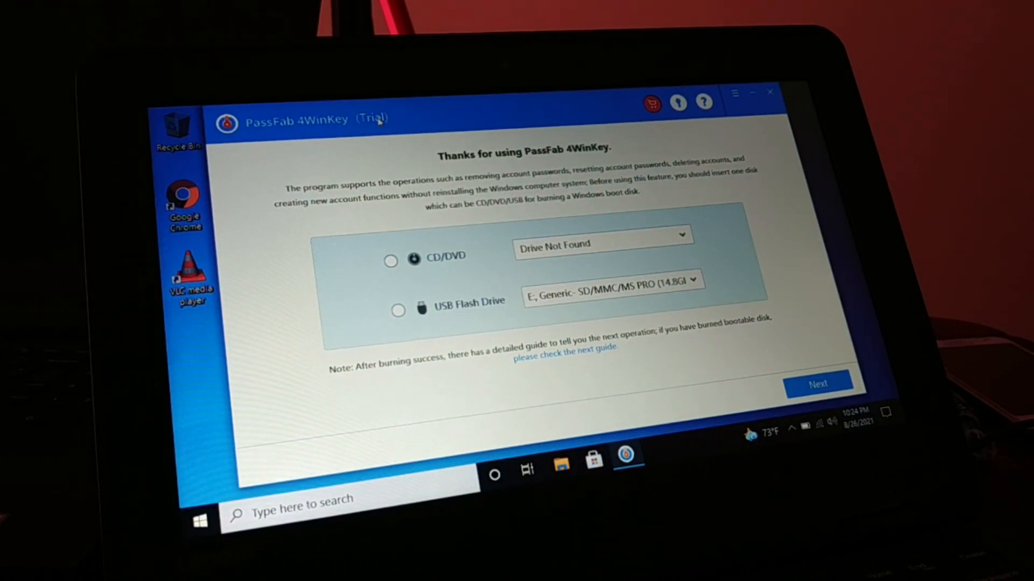
- Choose the E: USB flash drive as boot medium and start burning, accepting the erase warning
click(398, 310)
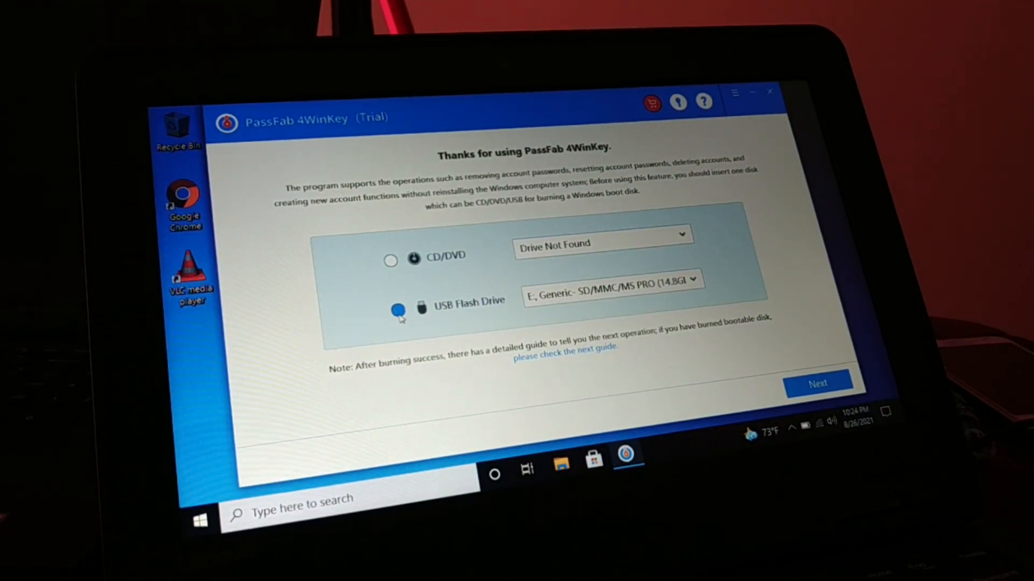
click(397, 309)
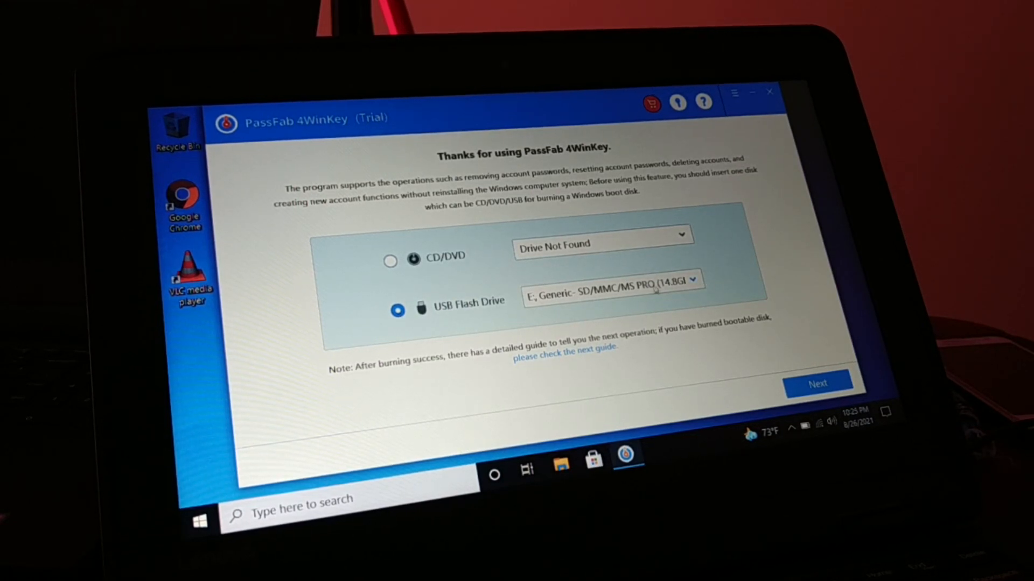
mouse_move(478, 255)
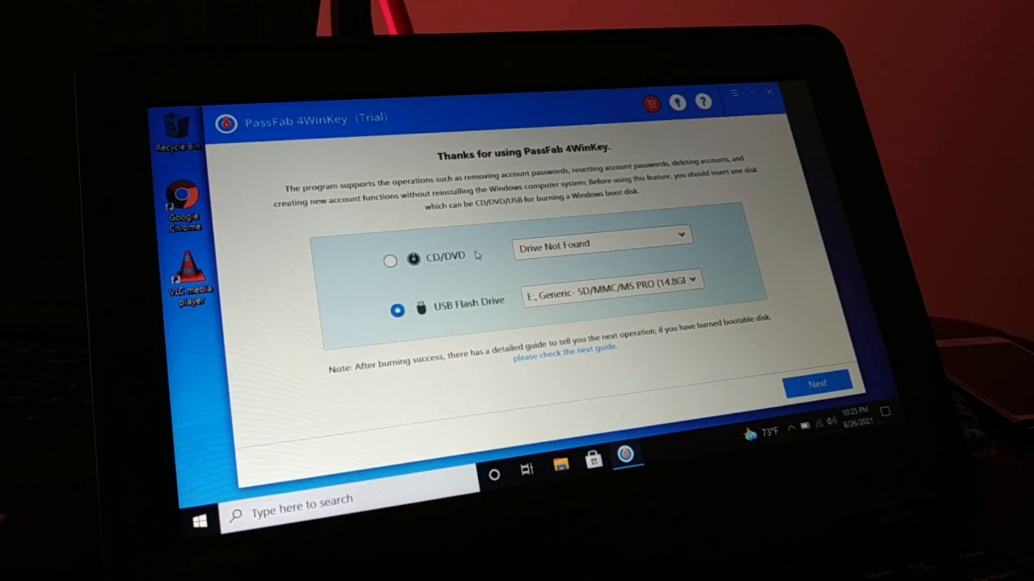
click(390, 261)
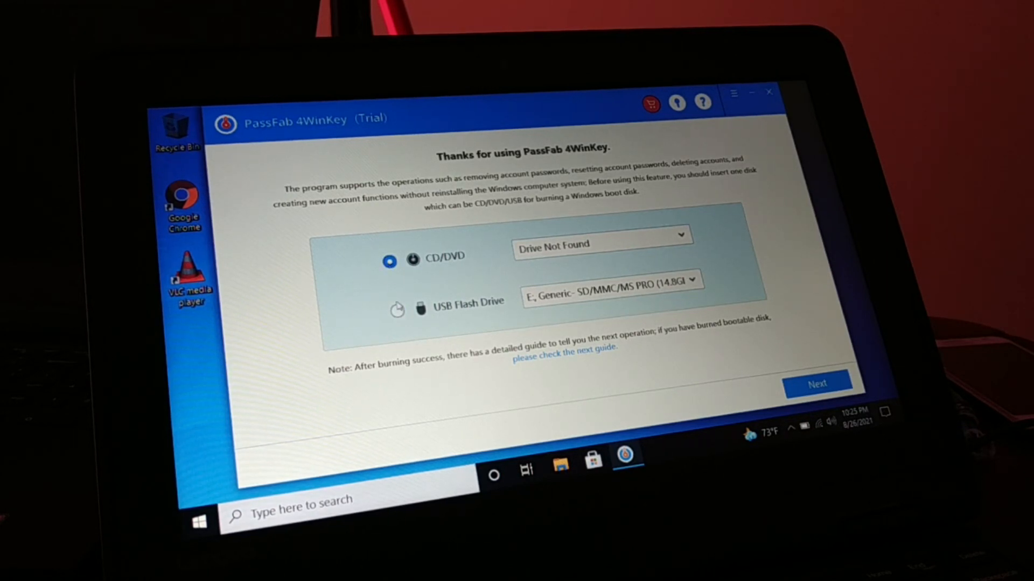
click(396, 310)
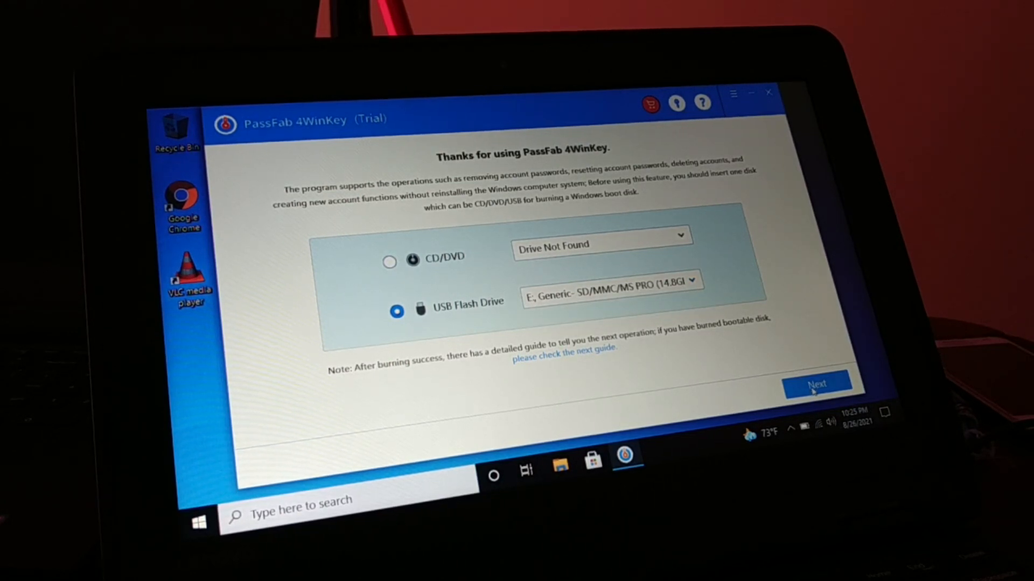
click(818, 384)
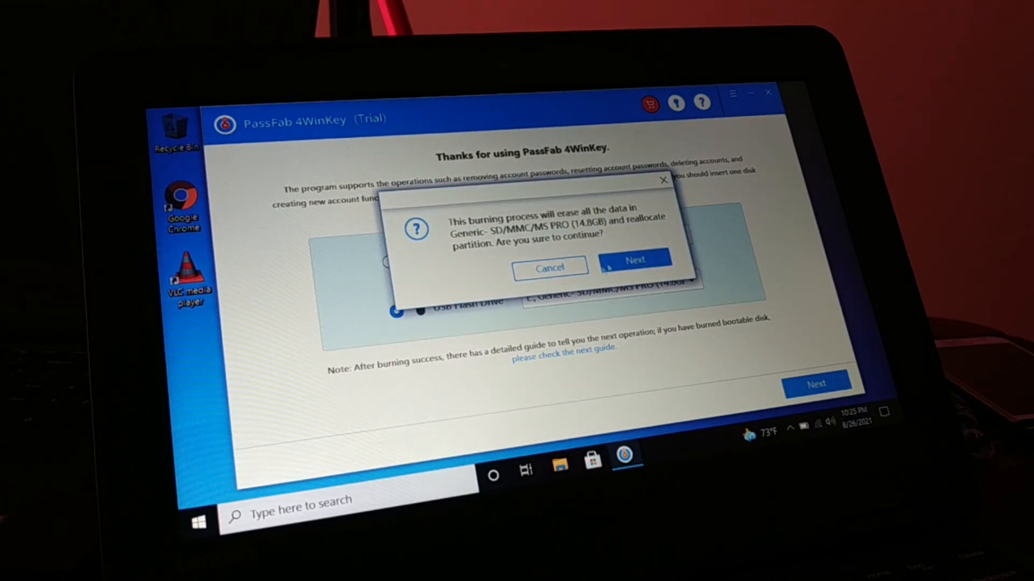
click(634, 258)
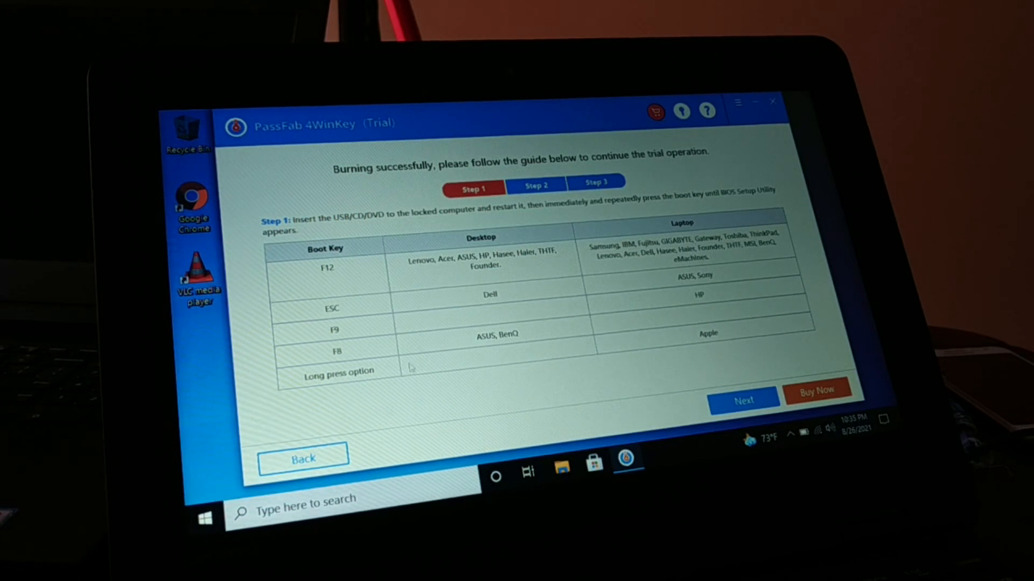
mouse_move(550, 431)
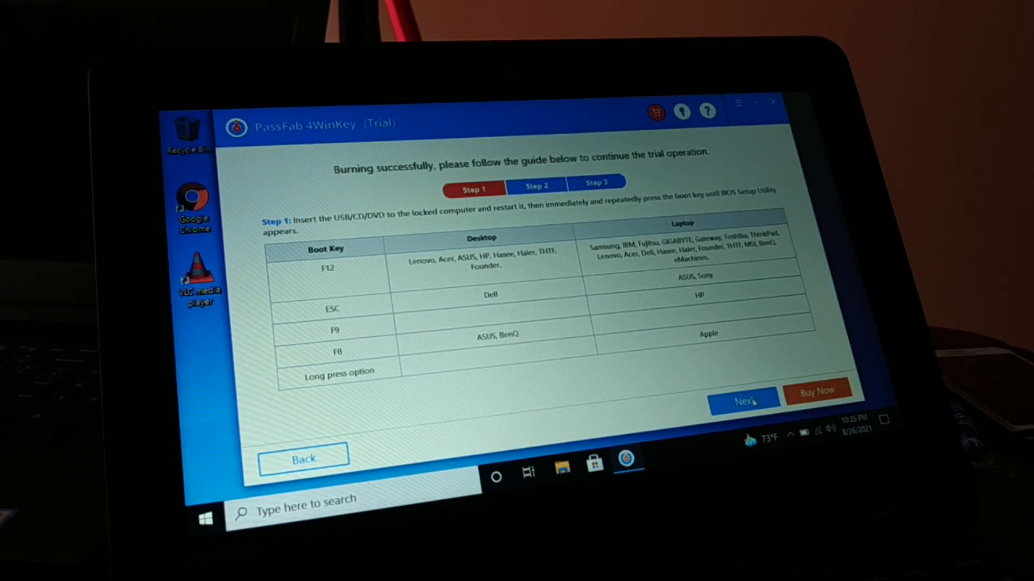
- Advance the boot guide from Step 1 through Step 2 to Step 3
click(742, 401)
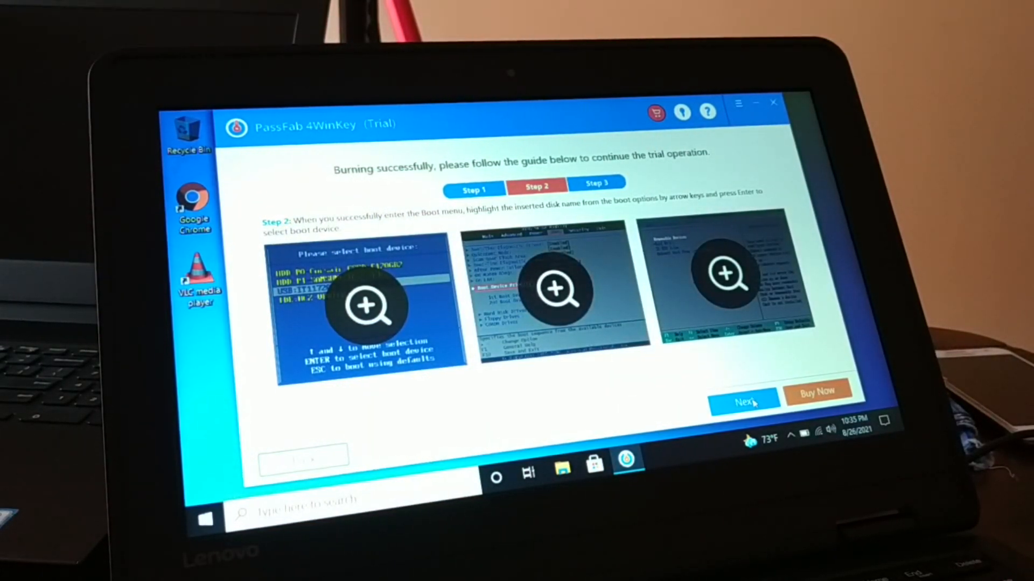
click(741, 401)
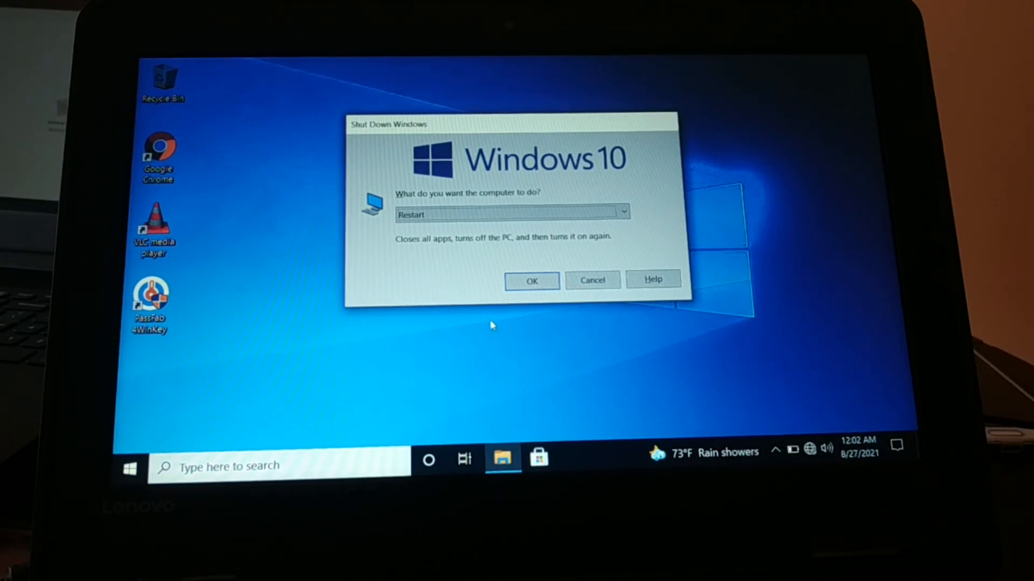
mouse_move(515, 342)
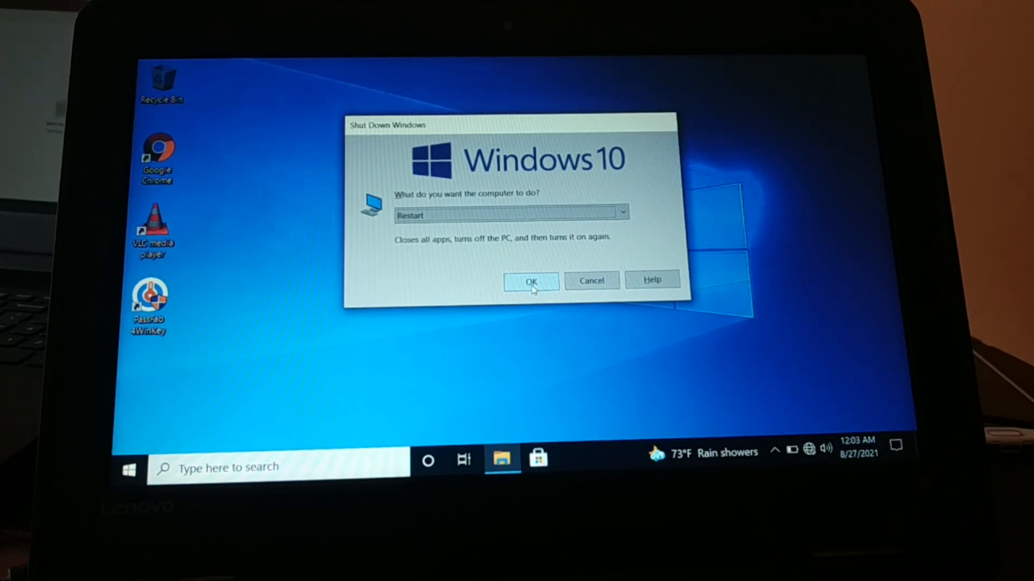
- Confirm restarting the computer so it boots from the USB drive
click(531, 280)
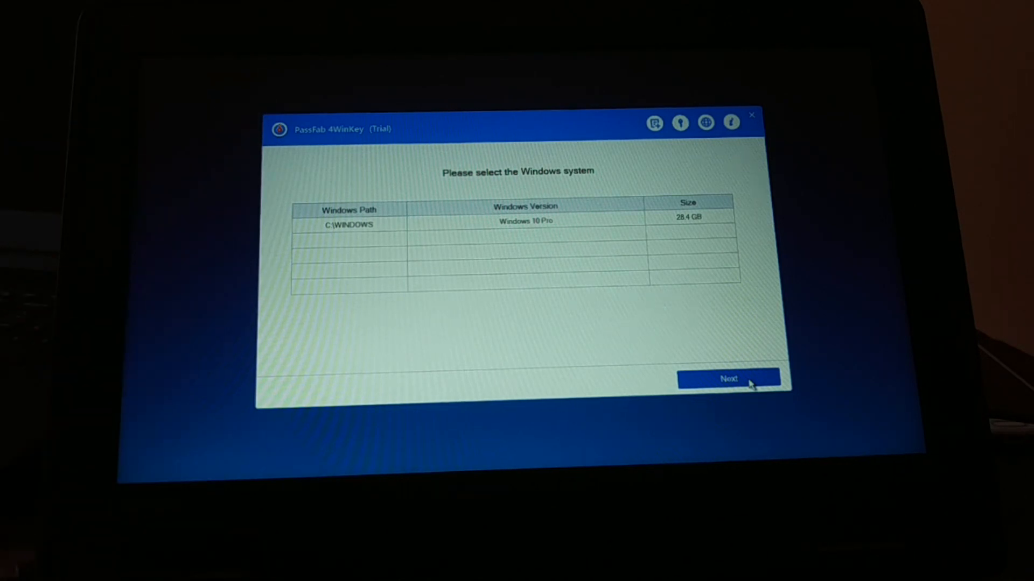
- Dismiss the select-a-system warning, choose Windows 10 Pro on C: and continue to the accounts list
click(728, 378)
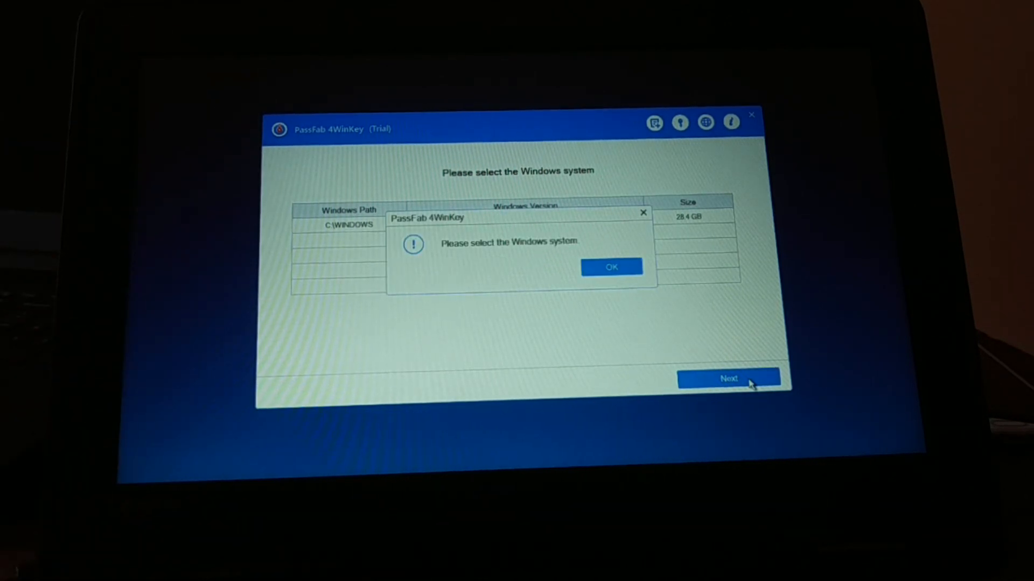
click(610, 267)
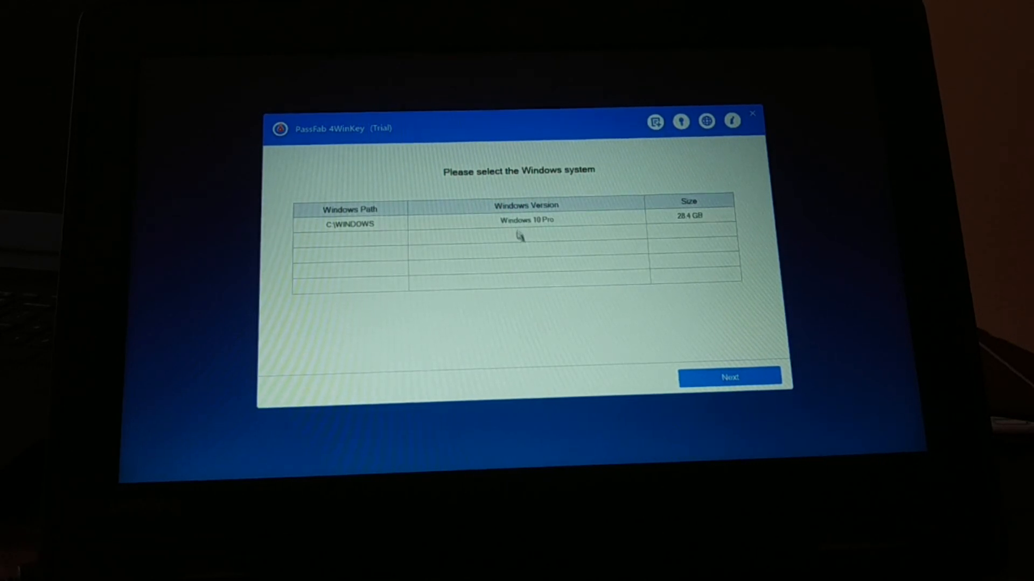
click(526, 224)
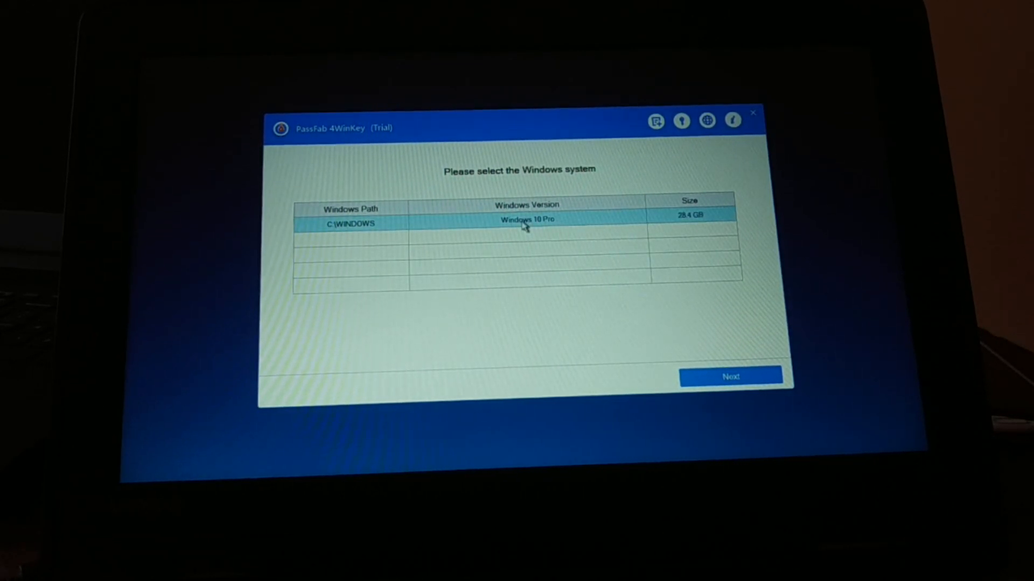
click(730, 376)
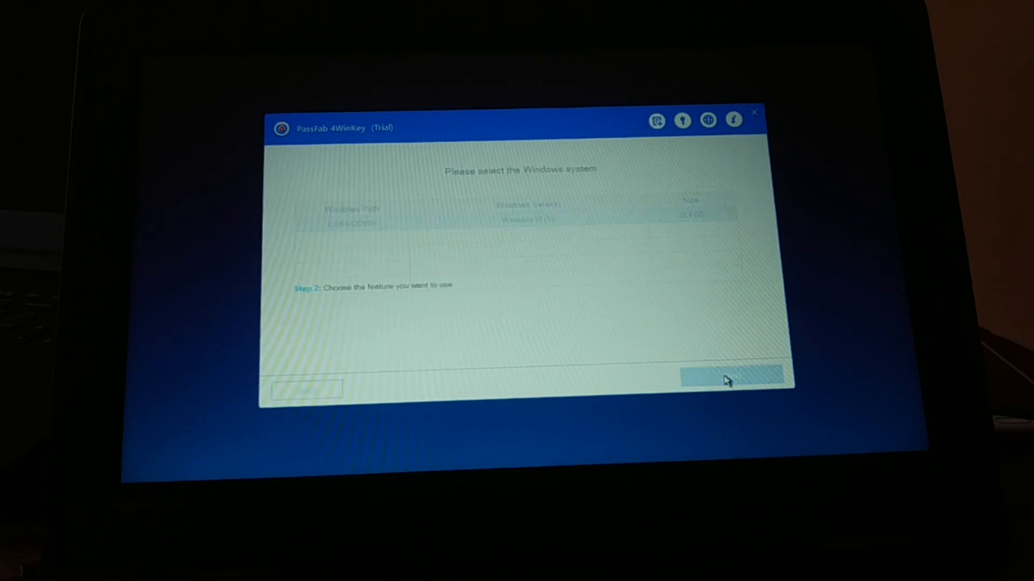
click(732, 375)
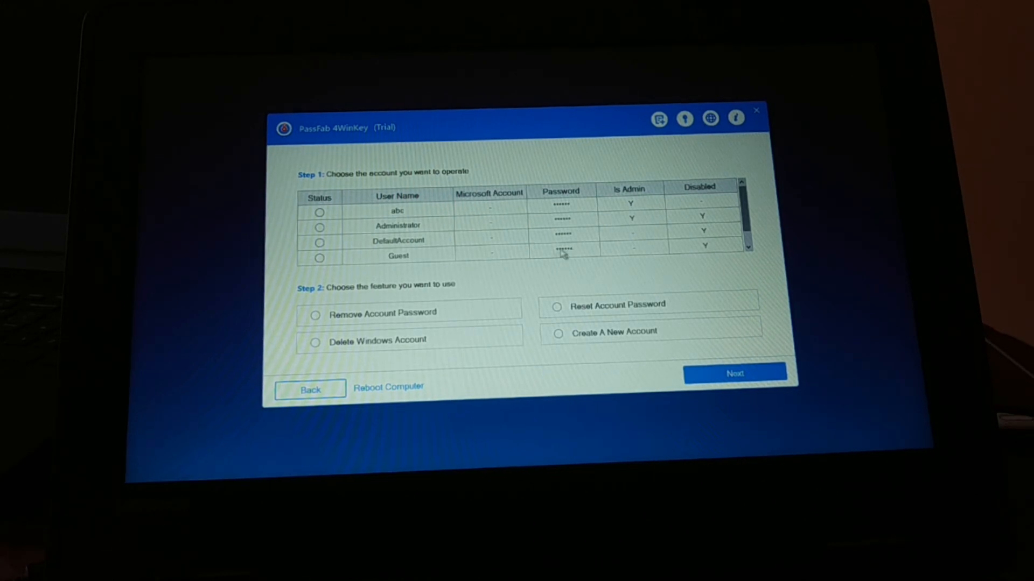
mouse_move(510, 214)
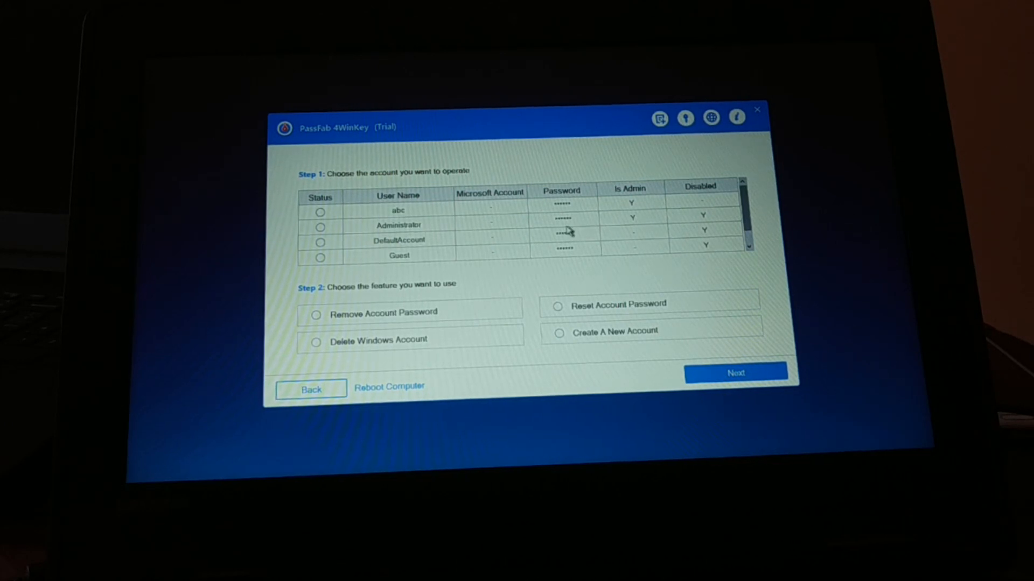
mouse_move(590, 242)
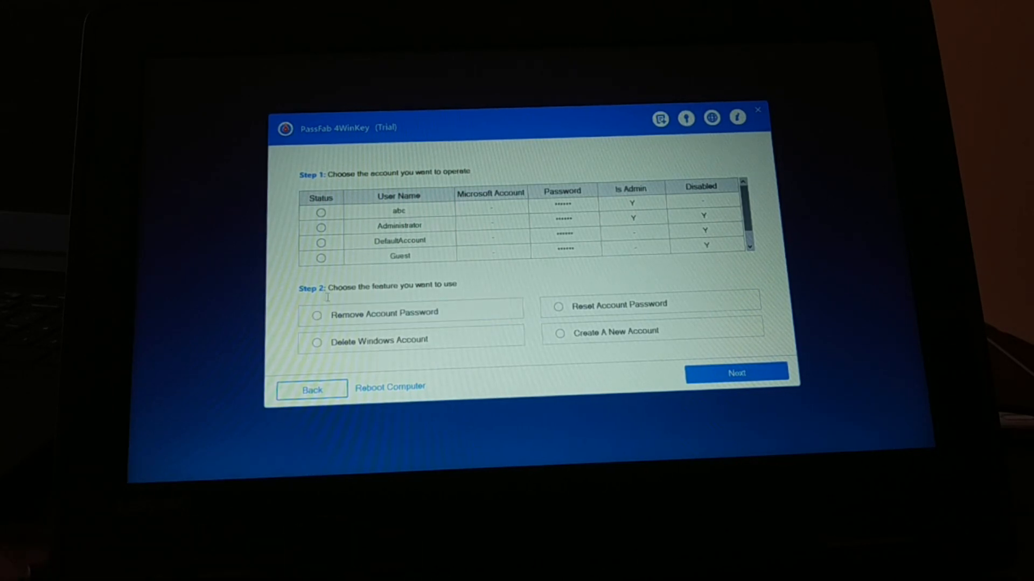
- Select the abc account with the Reset Account Password action and continue
click(317, 342)
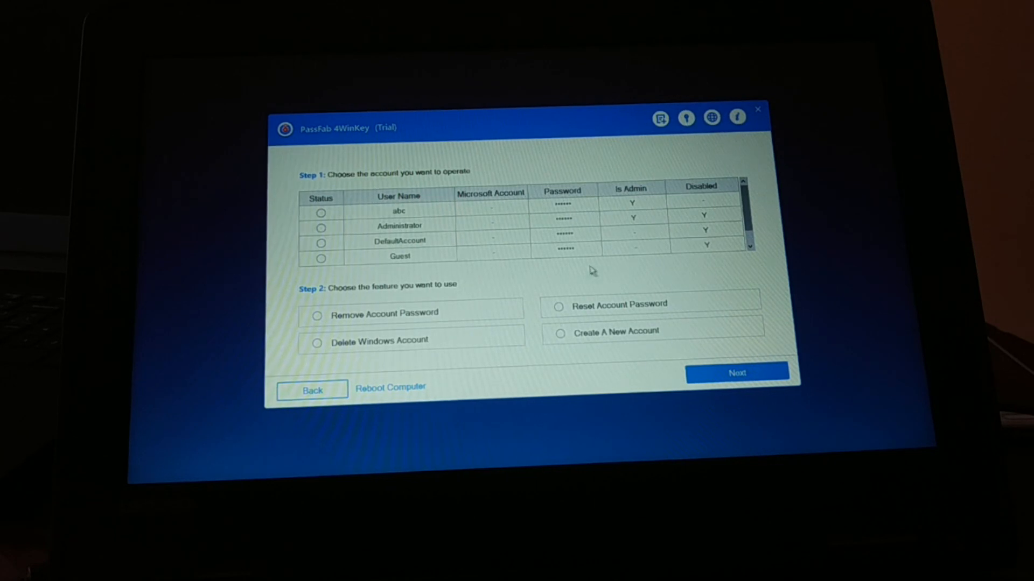
click(560, 332)
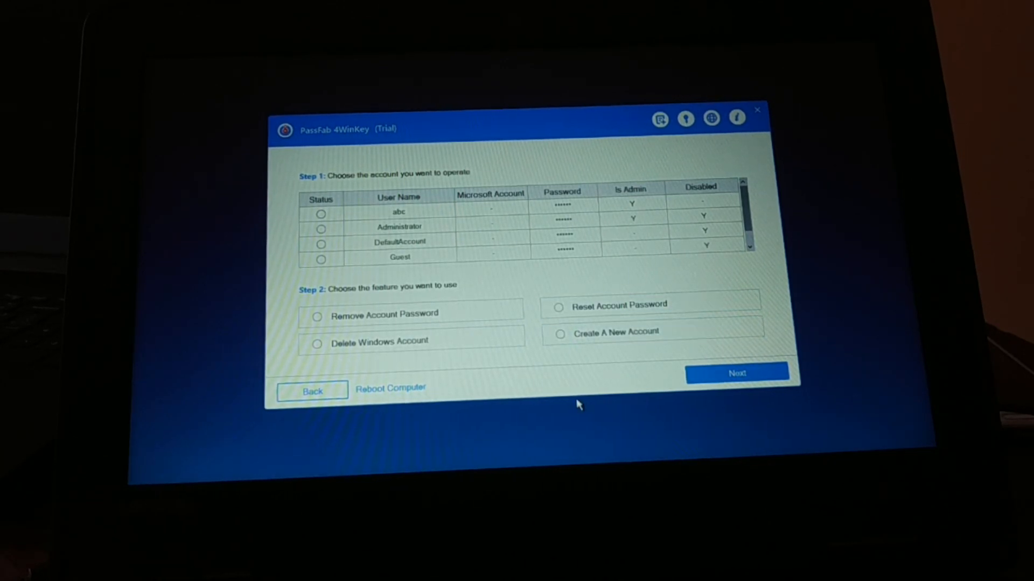
mouse_move(343, 229)
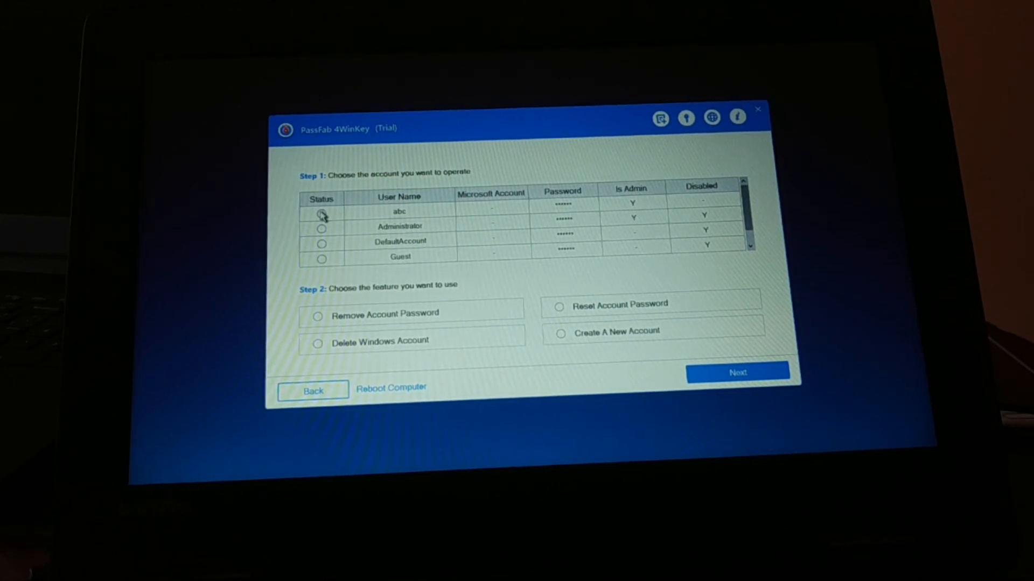
click(320, 211)
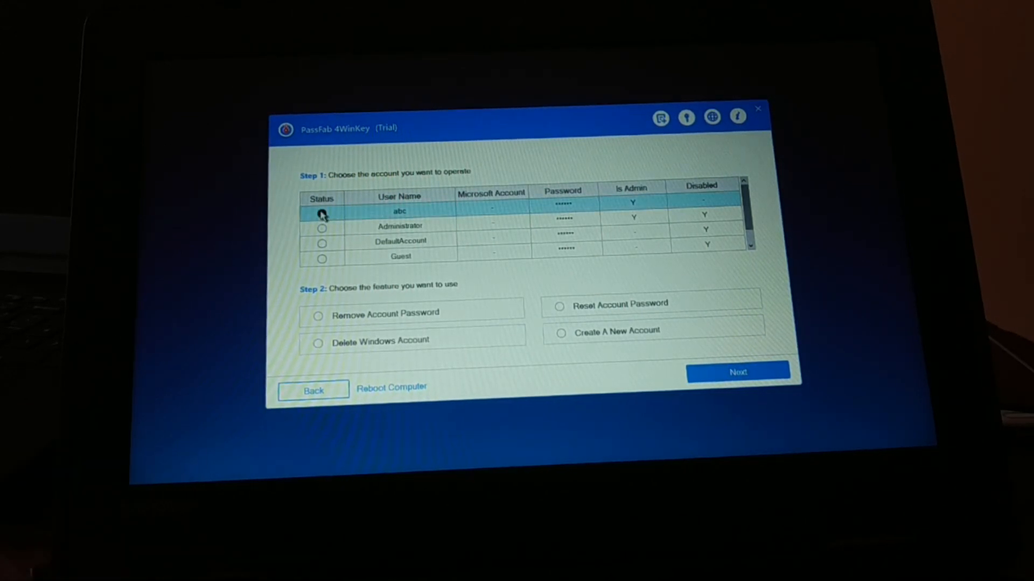
click(559, 305)
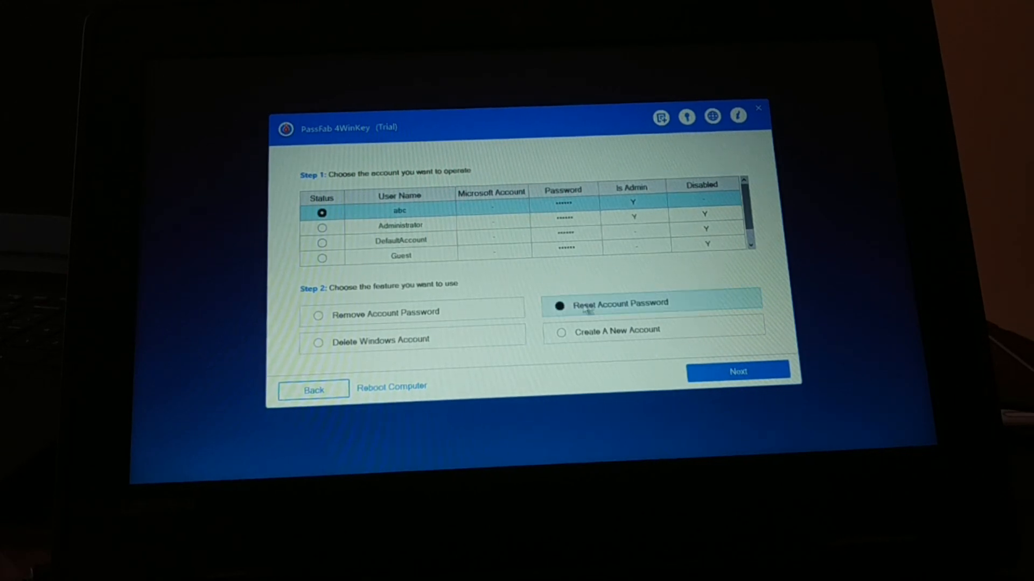
click(560, 305)
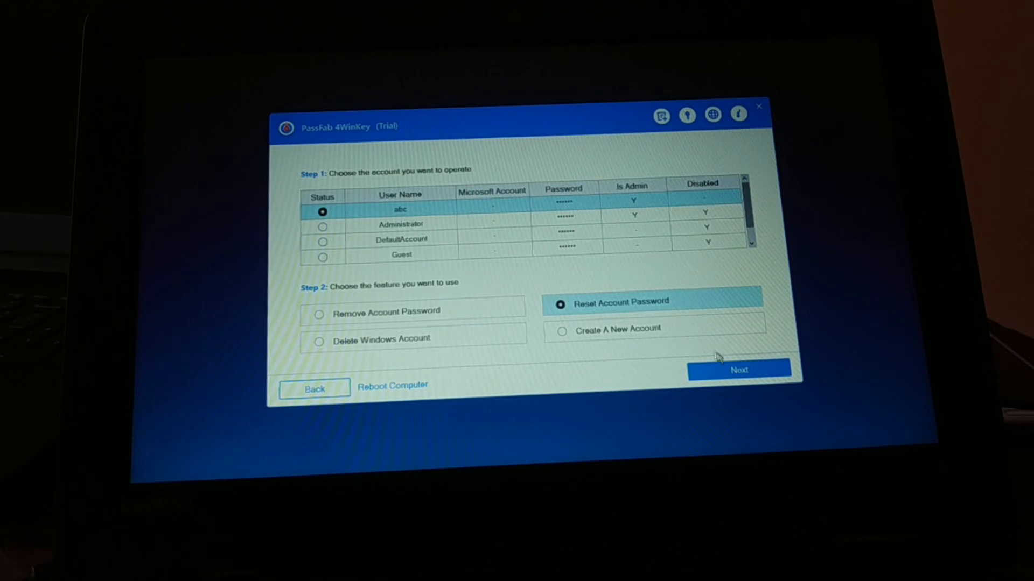
click(739, 370)
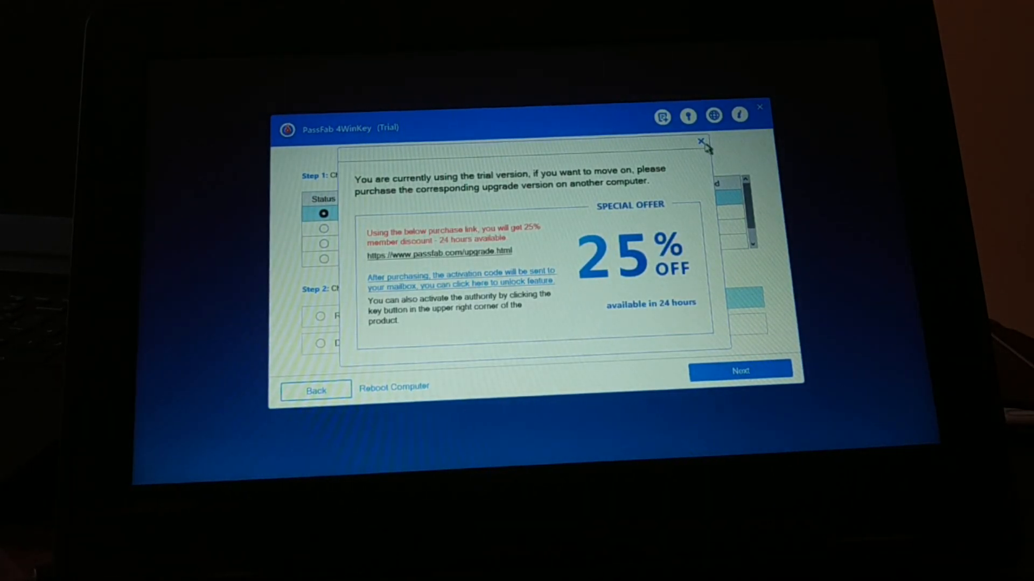
- Dismiss the trial offer, activate the full edition with the registration code and continue to the new-password prompt
click(700, 141)
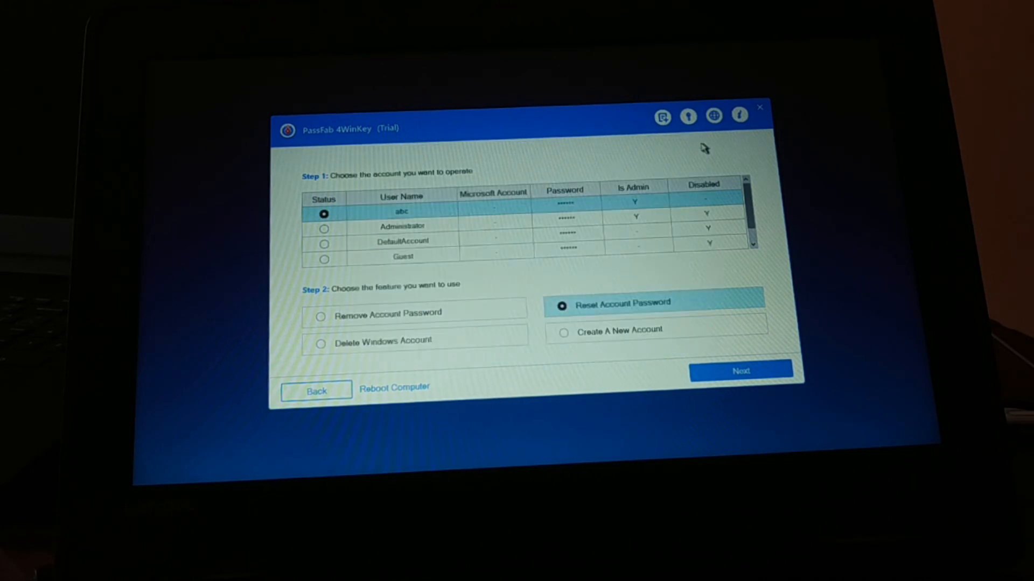
click(740, 370)
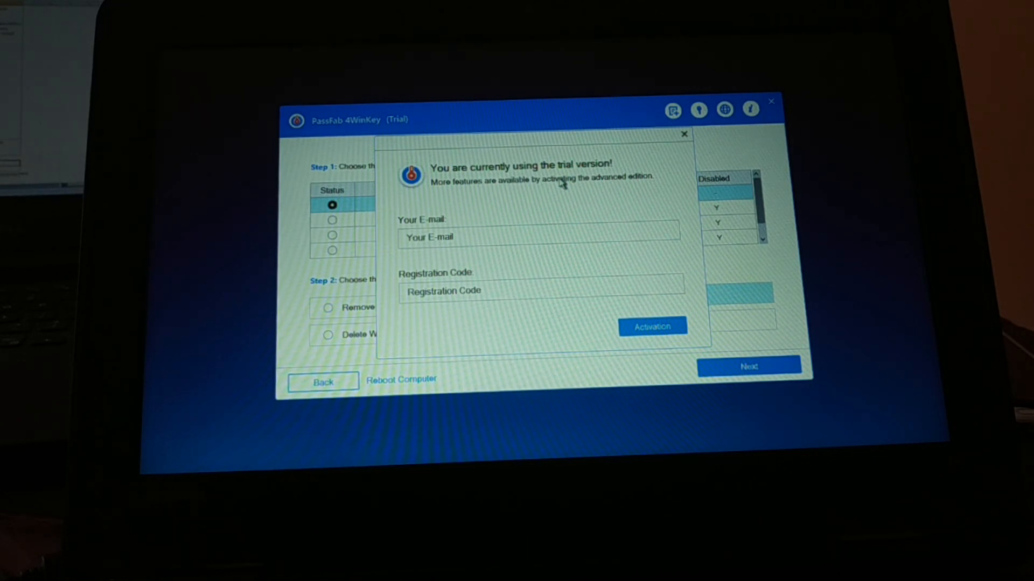
click(684, 134)
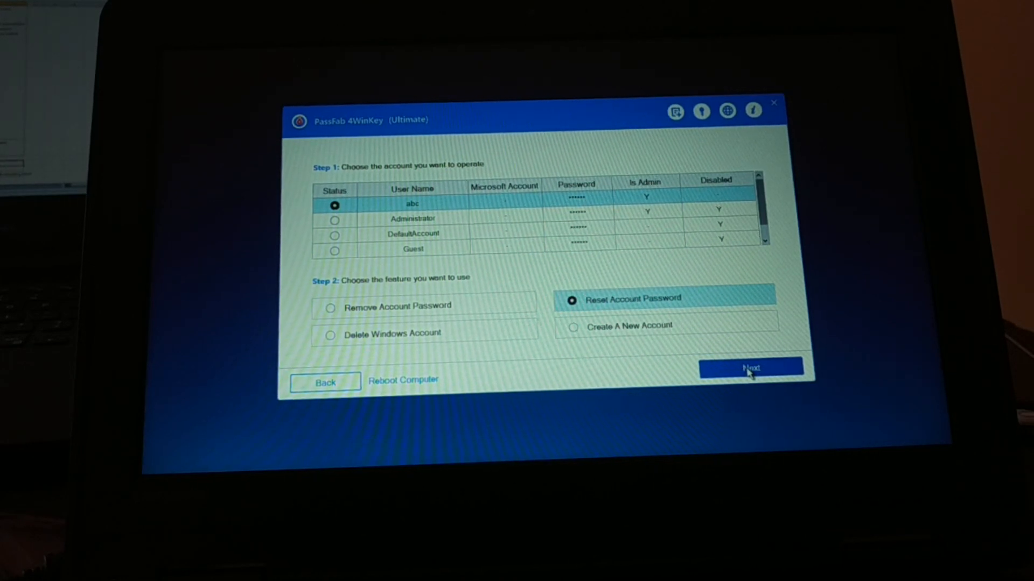
click(749, 367)
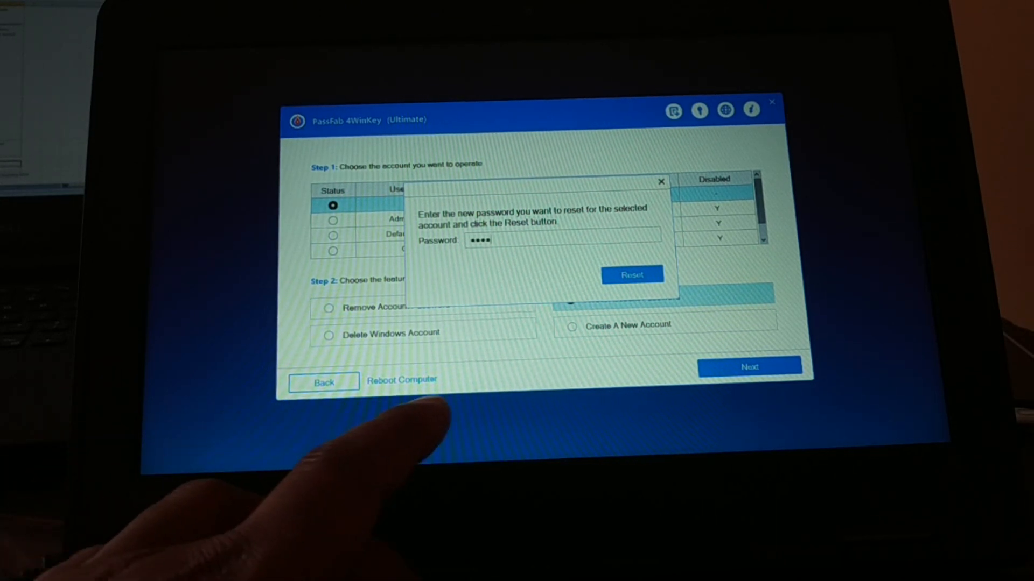
- Enter the new password for abc, apply the reset and reboot the computer
text(*)
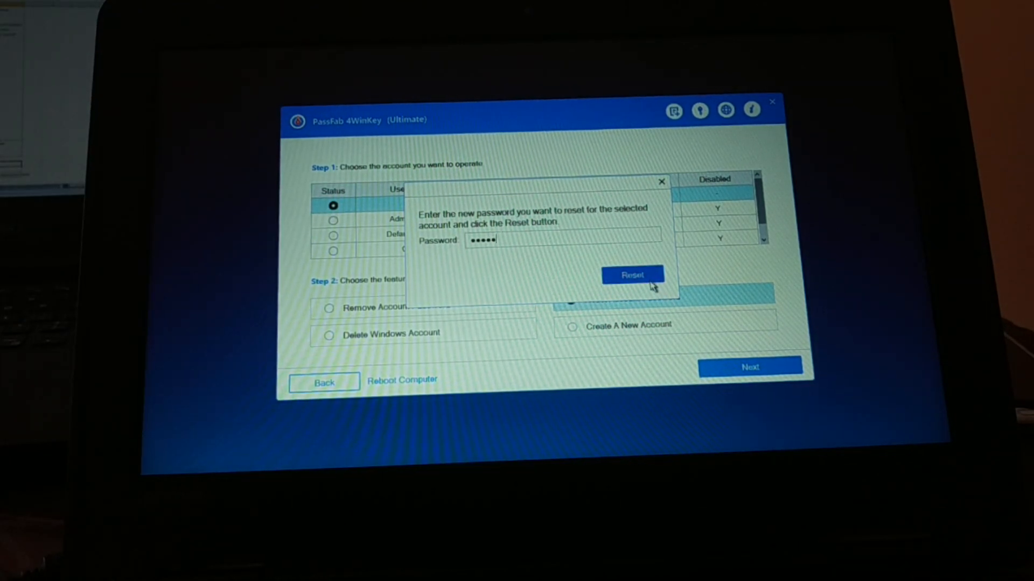
click(632, 275)
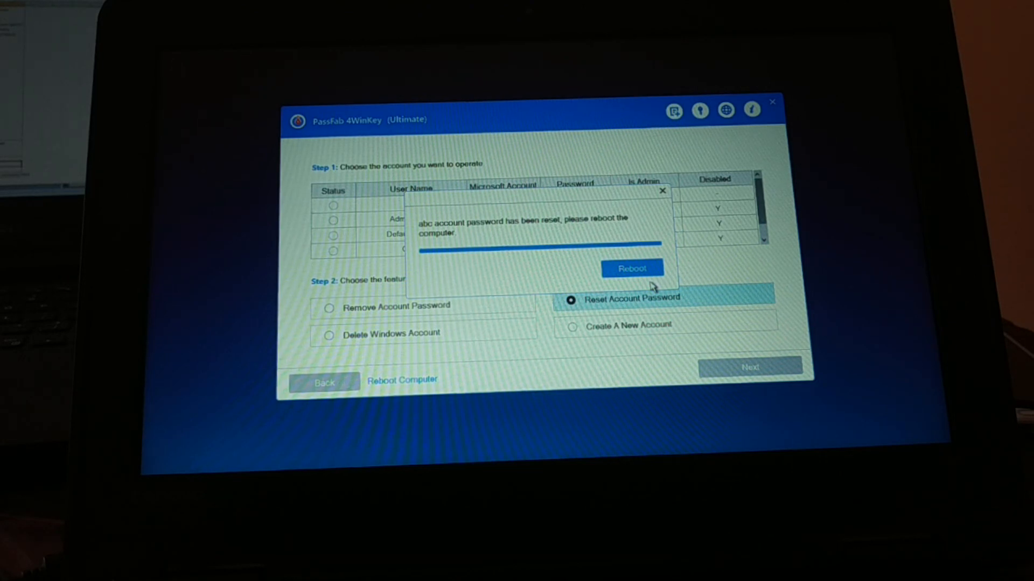
click(631, 269)
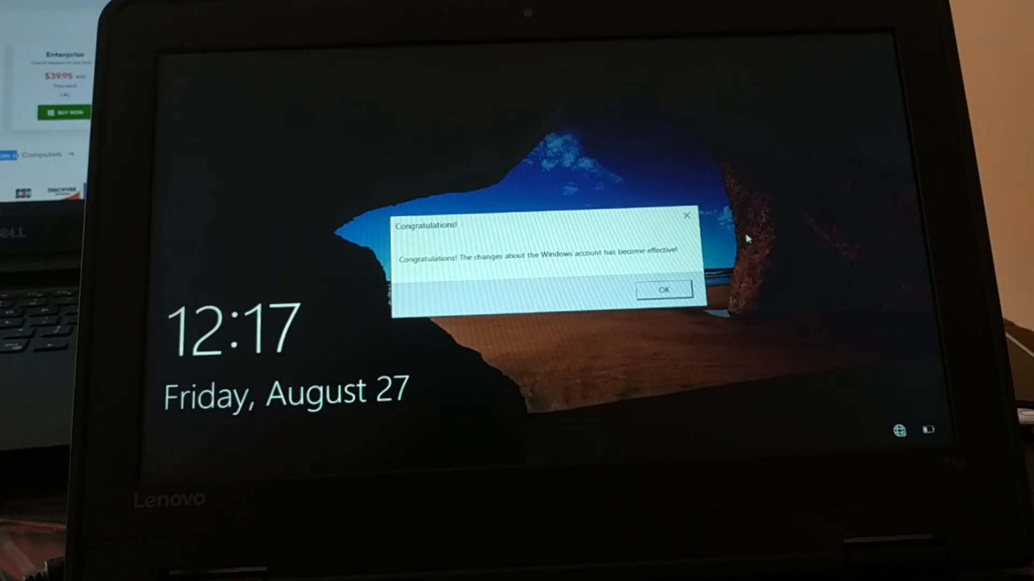
- Acknowledge the changes-took-effect dialog and sign in to abc with the new password
click(663, 290)
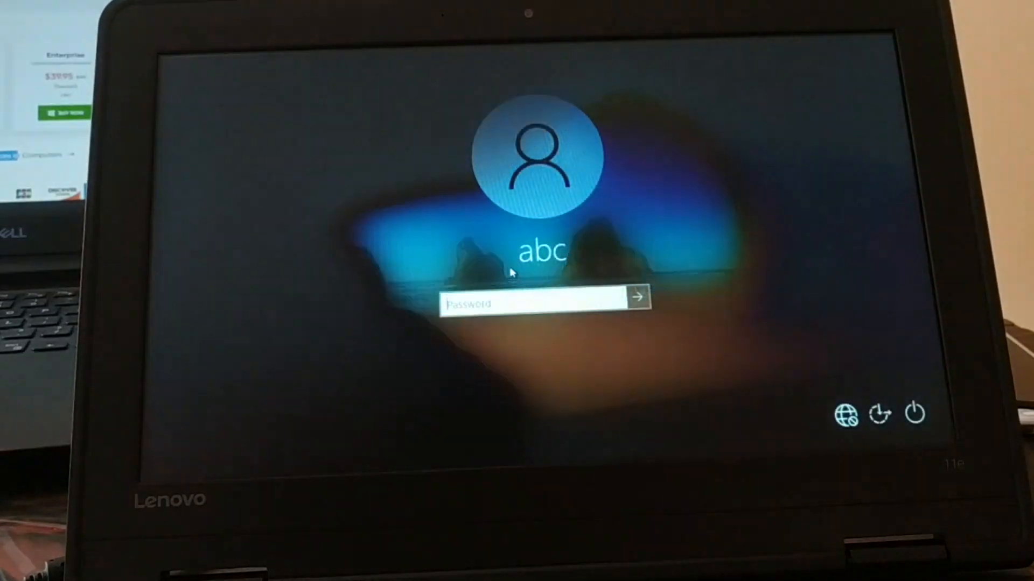
text(•••)
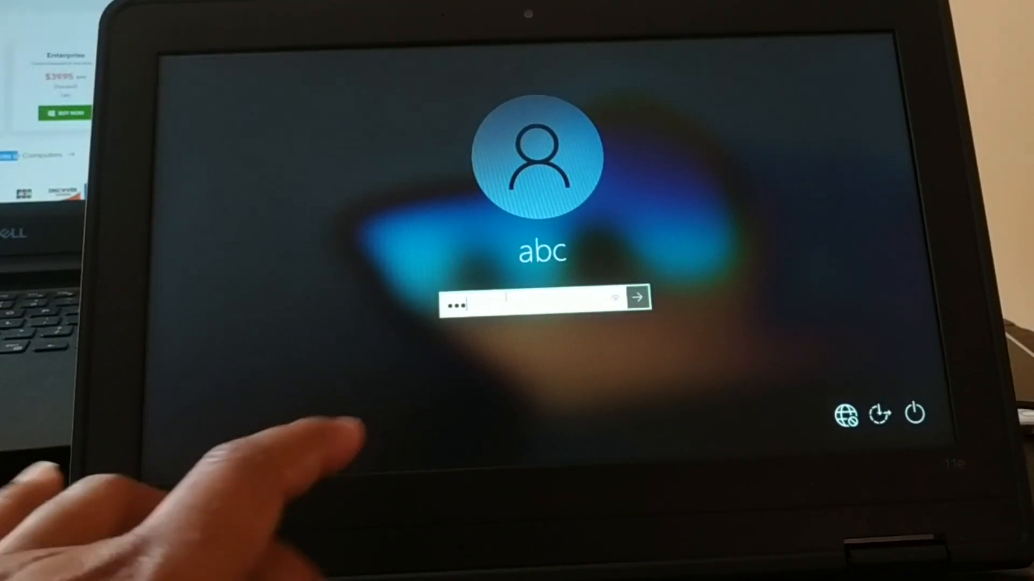
click(636, 297)
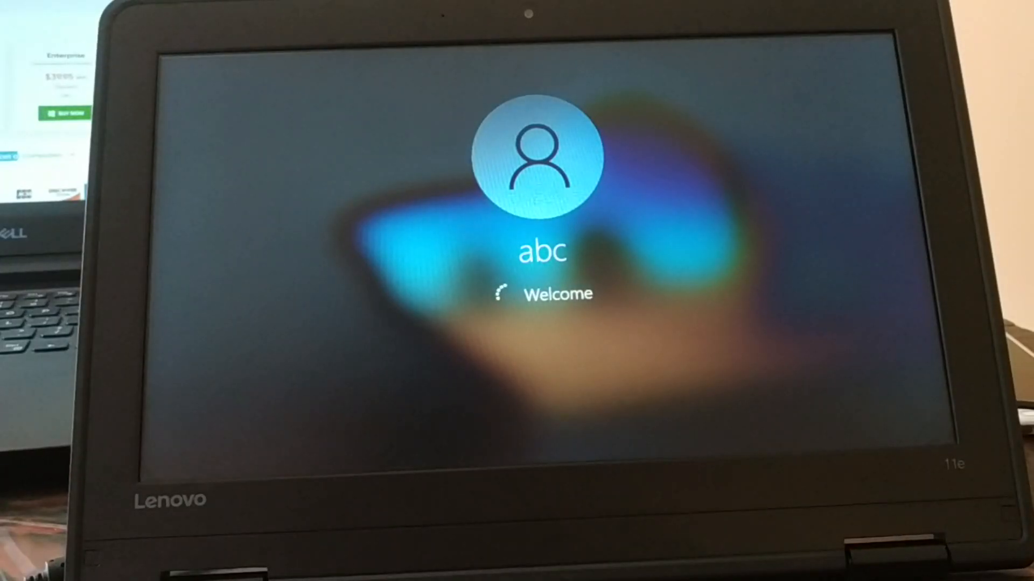